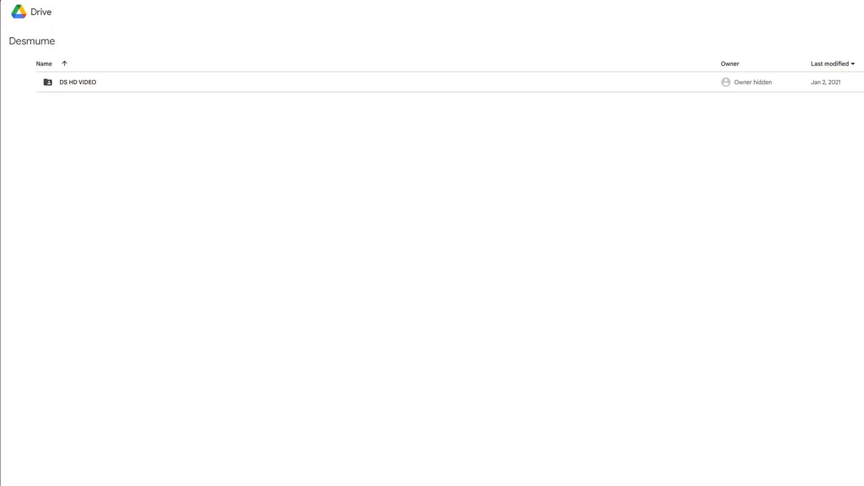
pyautogui.moveTo(525, 437)
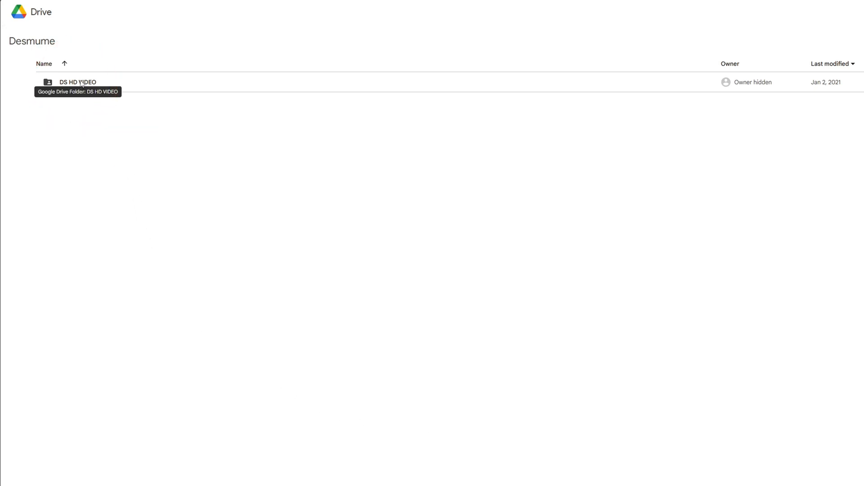
# Open the DS HD VIDEO folder inside the Desmume Drive folder.
pyautogui.doubleClick(77, 82)
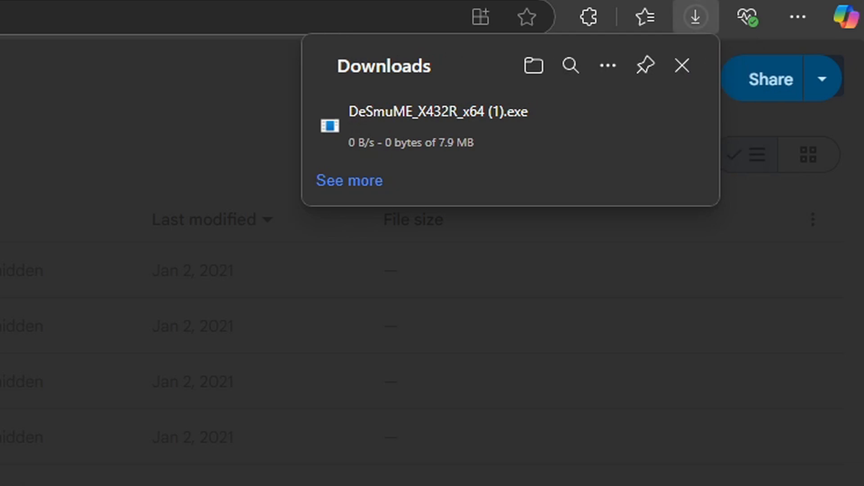
# Open the downloaded DeSmuME_X432R_x64 (1).exe from Edge's Downloads flyout.
pyautogui.click(682, 65)
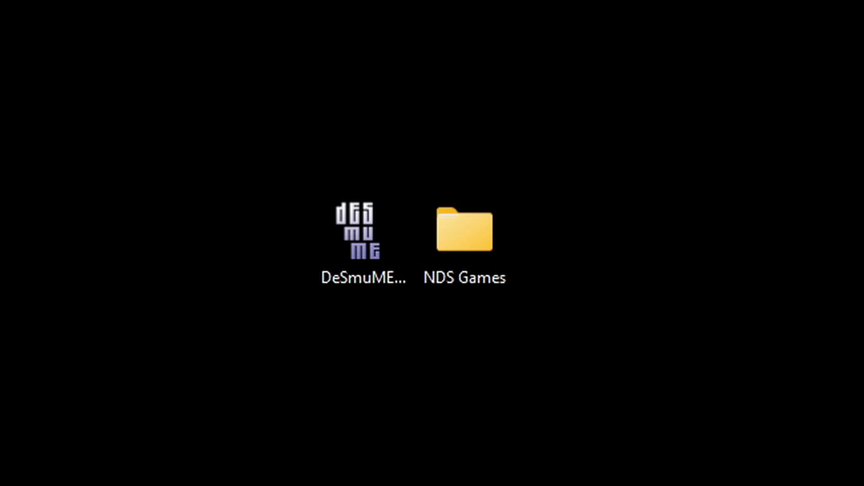
# Open the NDS Games folder from the desktop.
pyautogui.click(464, 242)
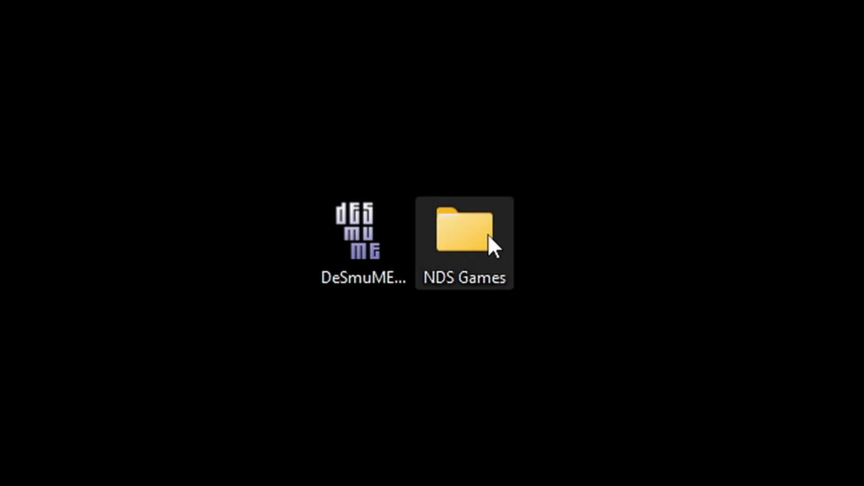
pyautogui.doubleClick(464, 226)
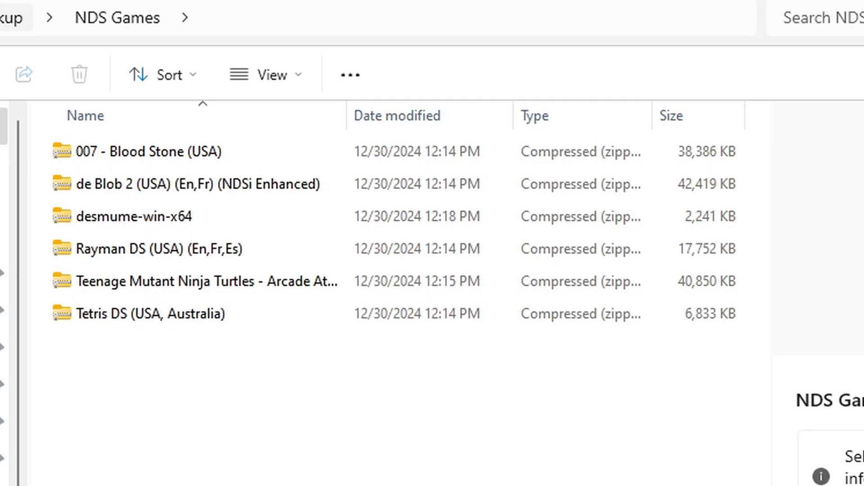
# Select all six archives, extract them here with 7-Zip, and close the NDS Games folder.
pyautogui.click(166, 313)
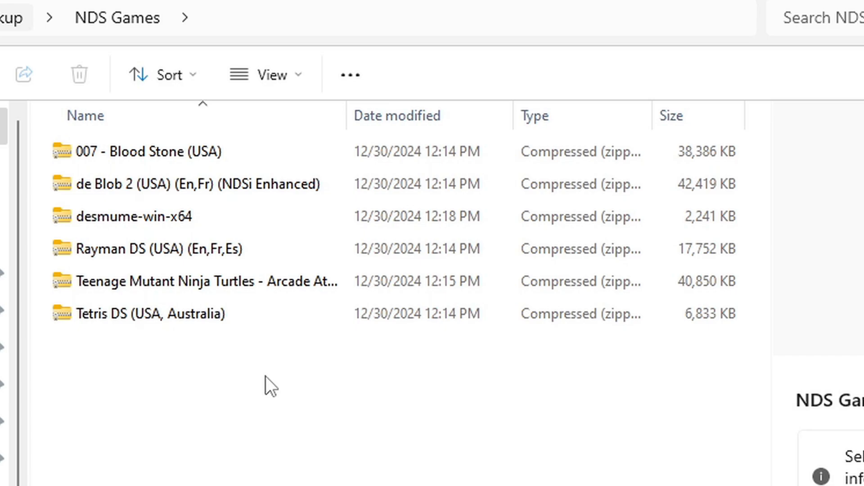
pyautogui.moveTo(160, 380)
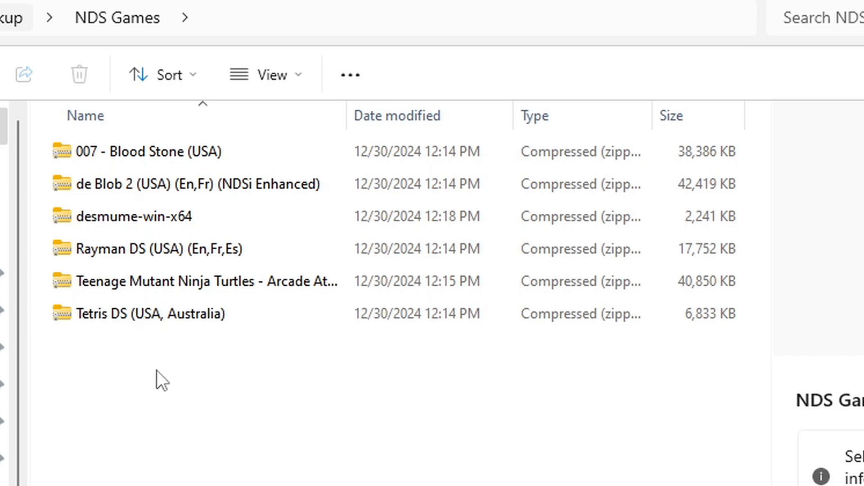
pyautogui.press('ctrl+a')
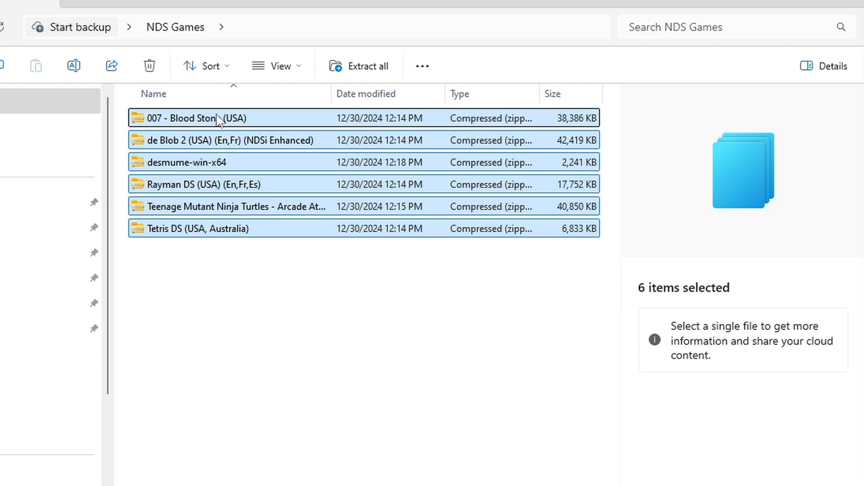
pyautogui.rightClick(210, 118)
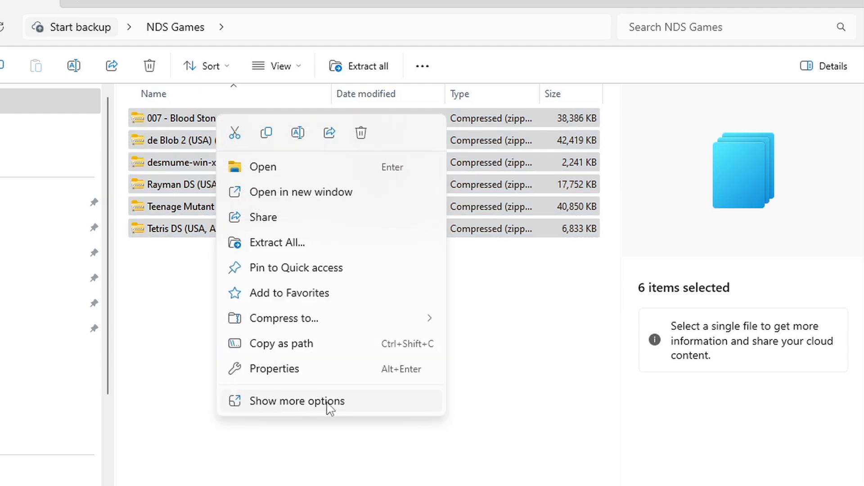
pyautogui.click(298, 401)
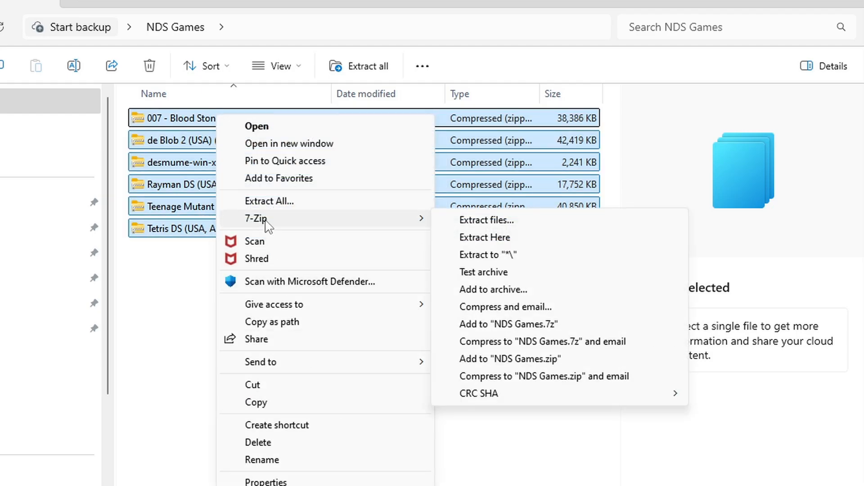
pyautogui.moveTo(564, 244)
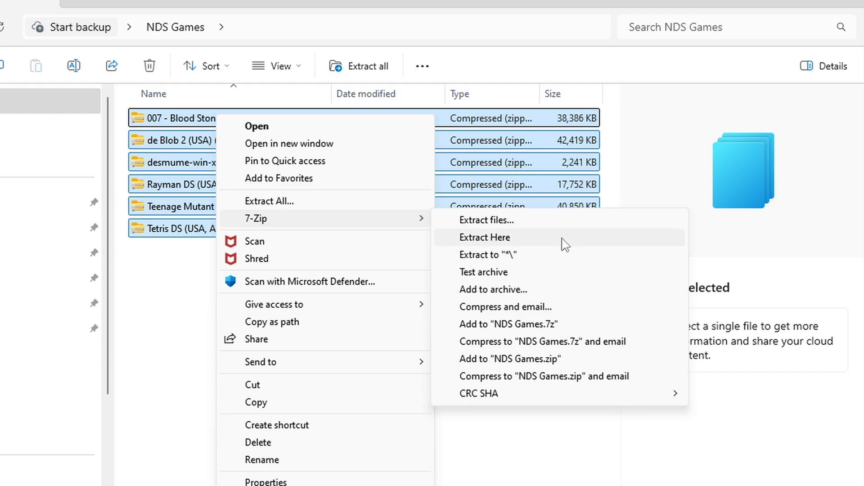
pyautogui.click(484, 237)
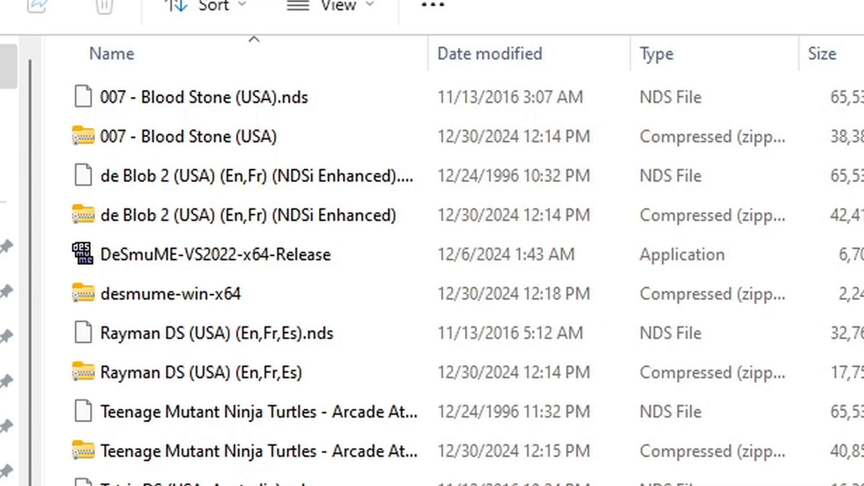
pyautogui.click(193, 135)
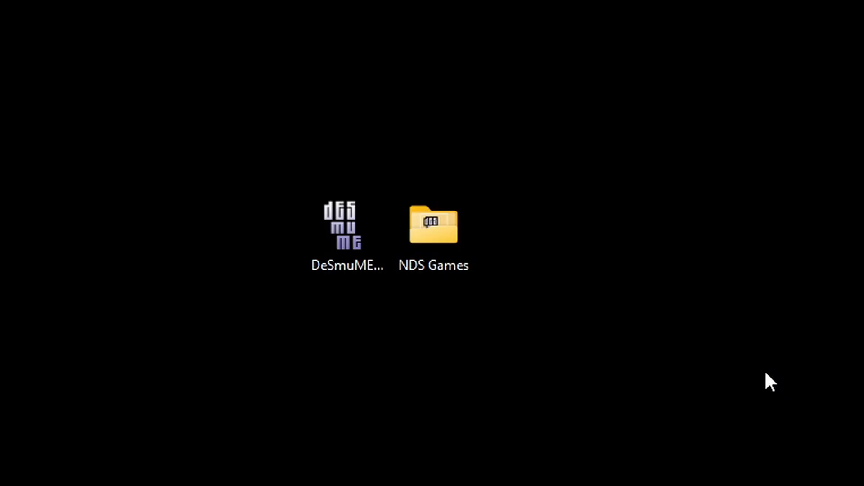
# Launch DeSmuME and enable dynamic recompiler CPU emulation with block size 100 in Emulation Settings.
pyautogui.click(348, 224)
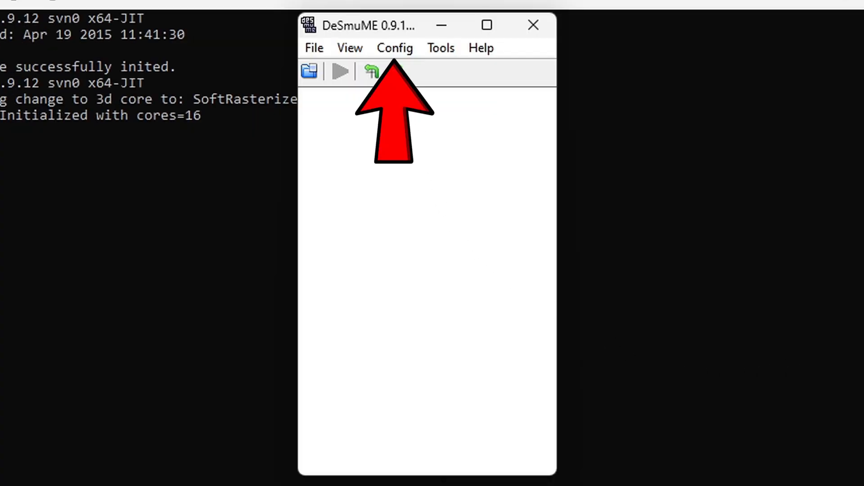
pyautogui.click(395, 48)
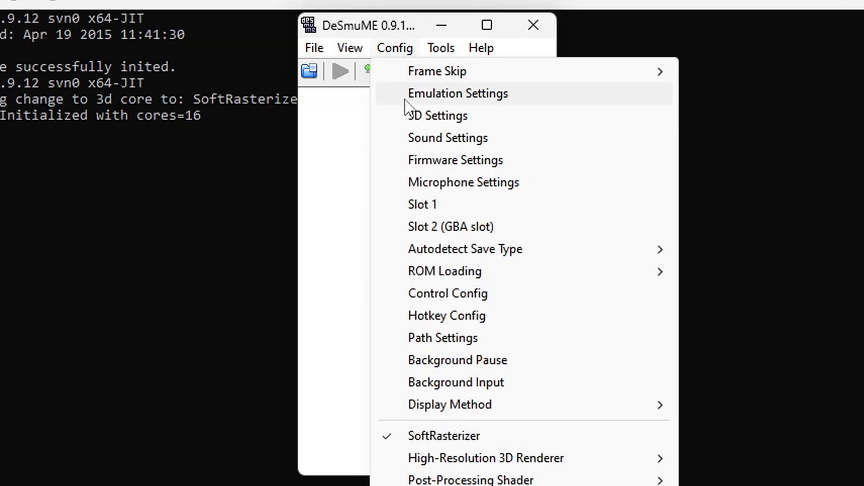
pyautogui.click(457, 93)
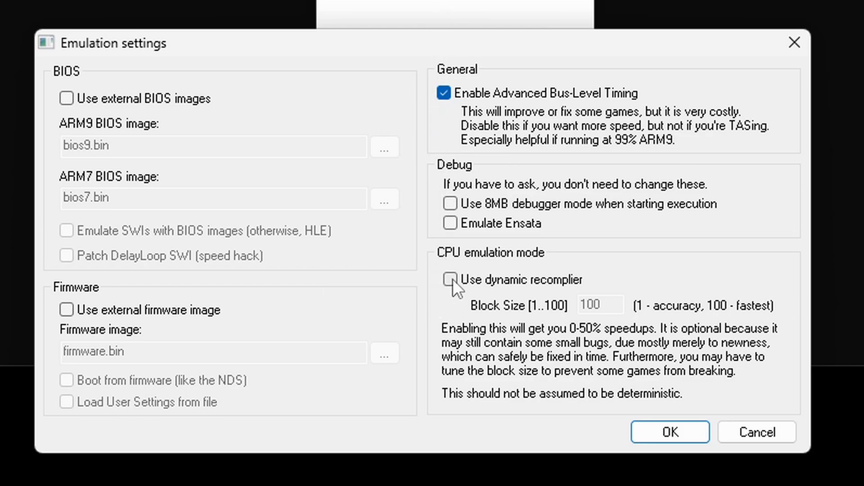
pyautogui.click(450, 279)
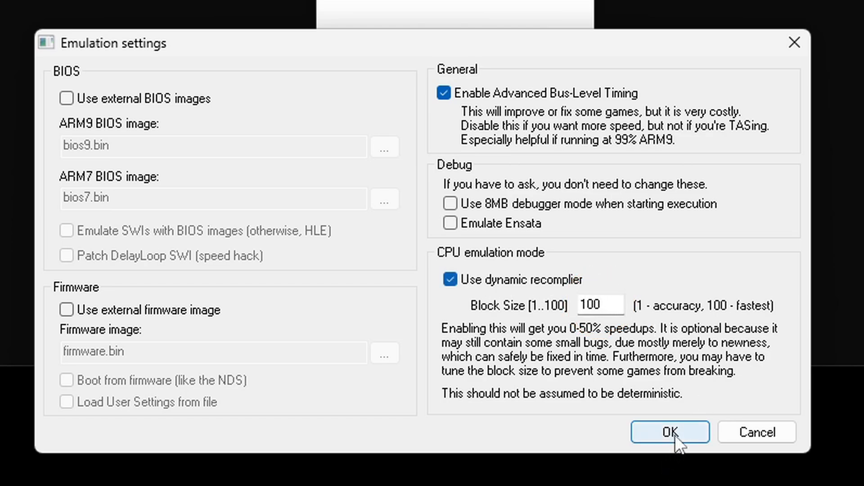
pyautogui.click(669, 431)
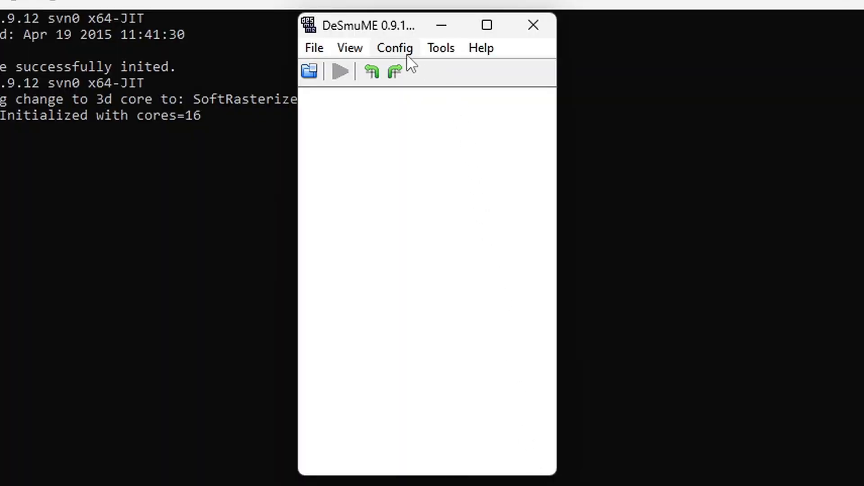
# In Sound Settings, switch the synchronization mode to Synchronous.
pyautogui.click(394, 48)
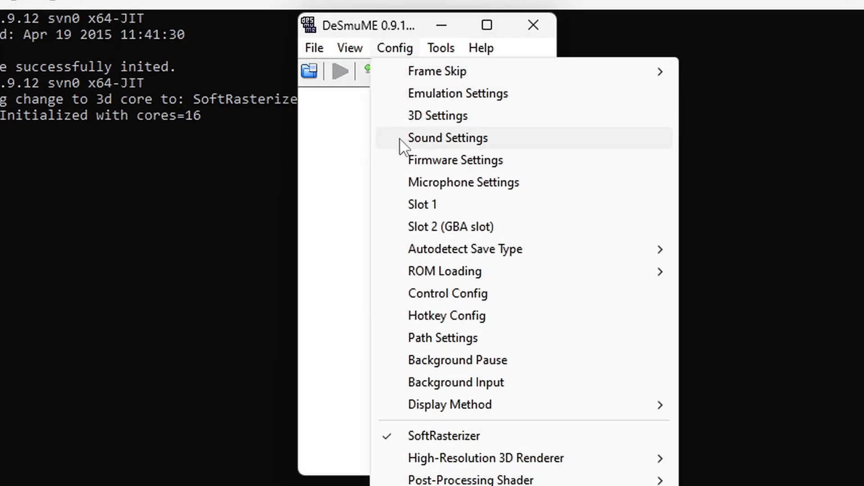
pyautogui.click(448, 137)
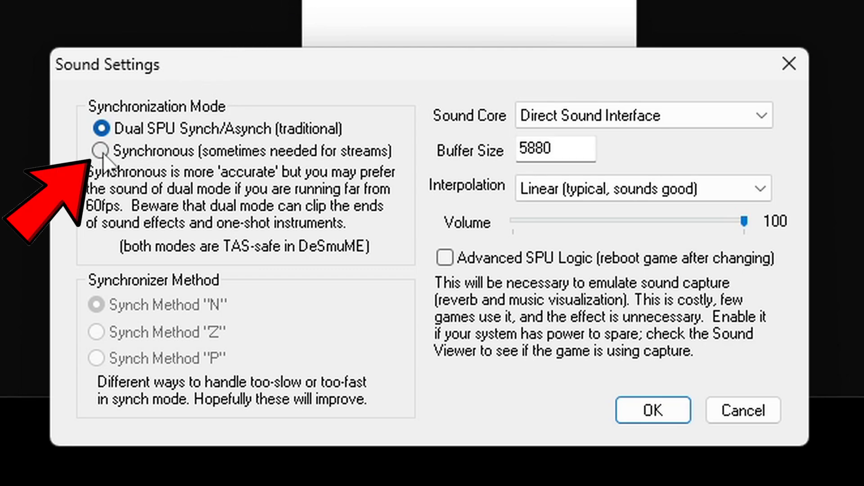
pyautogui.click(102, 150)
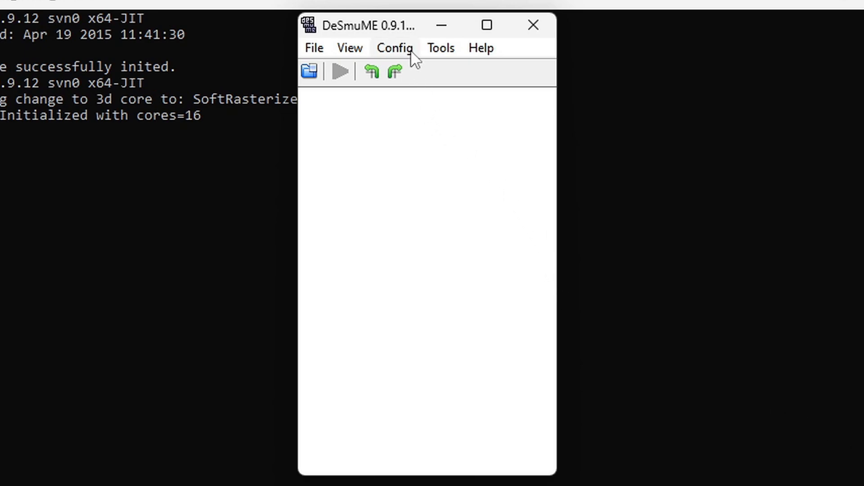
# Open the Config menu to reach the High-Resolution 3D Renderer options.
pyautogui.click(394, 48)
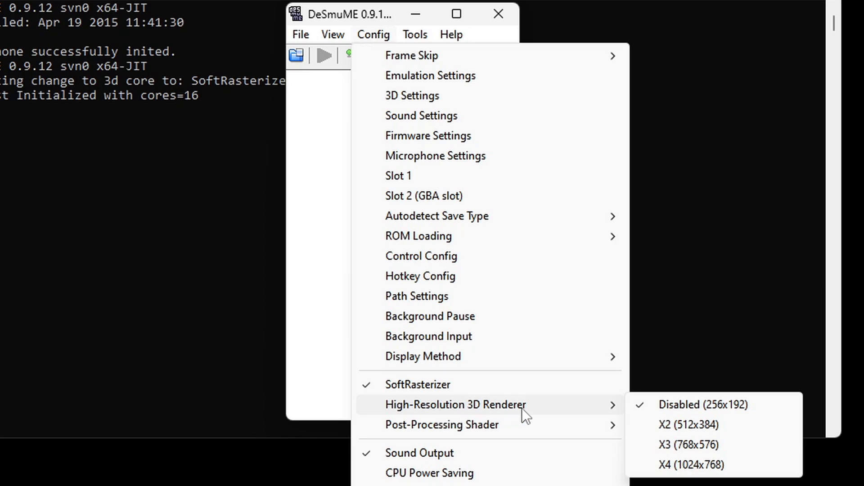
pyautogui.moveTo(546, 412)
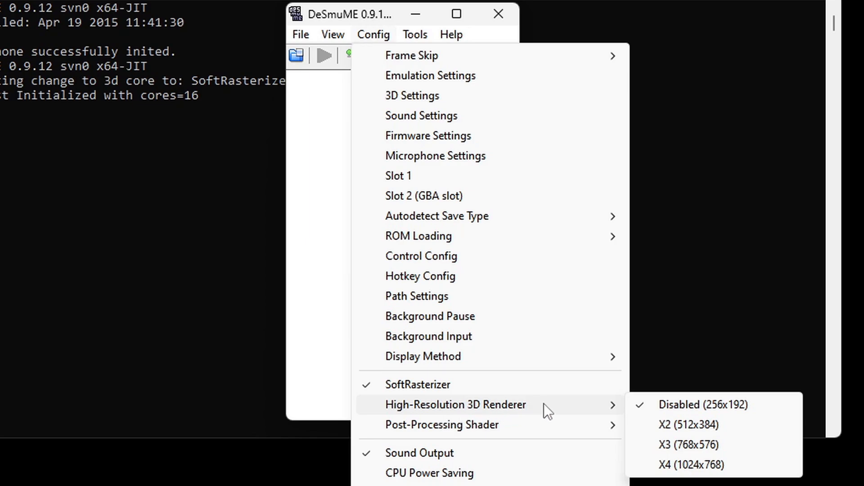
pyautogui.moveTo(714, 465)
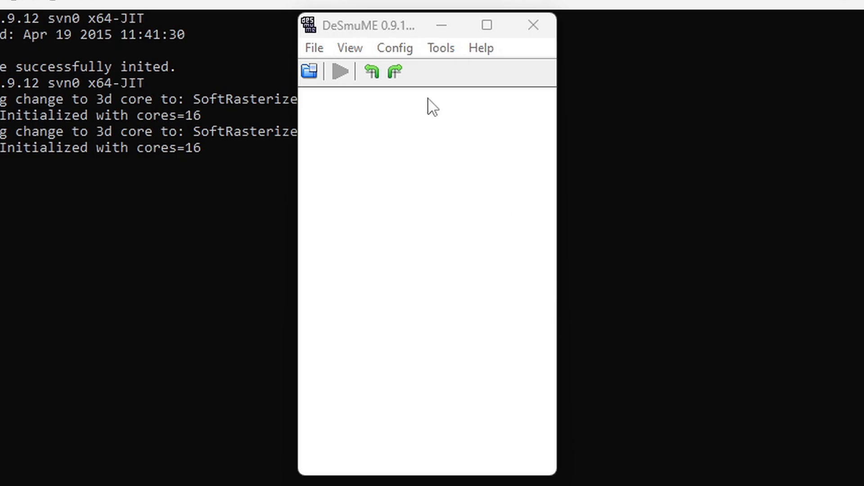
# In 3D Settings, choose the OpenGL X4 (1024x768) renderer and enable anti-aliasing.
pyautogui.click(394, 47)
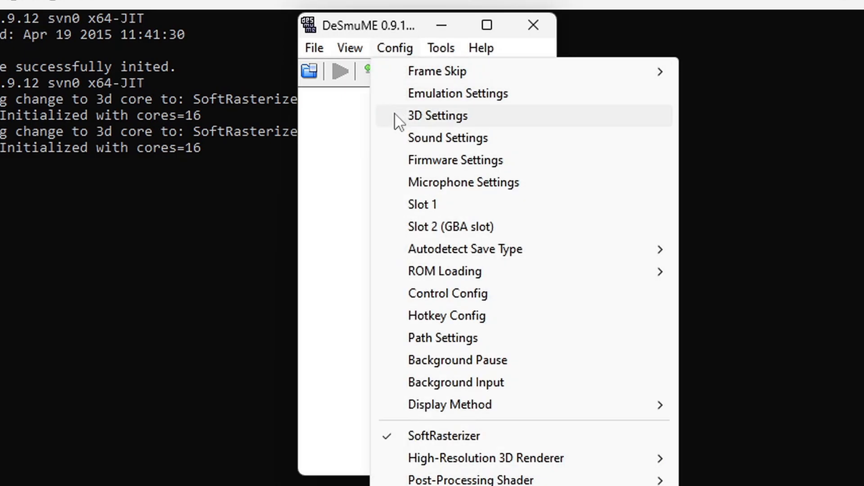
pyautogui.click(438, 115)
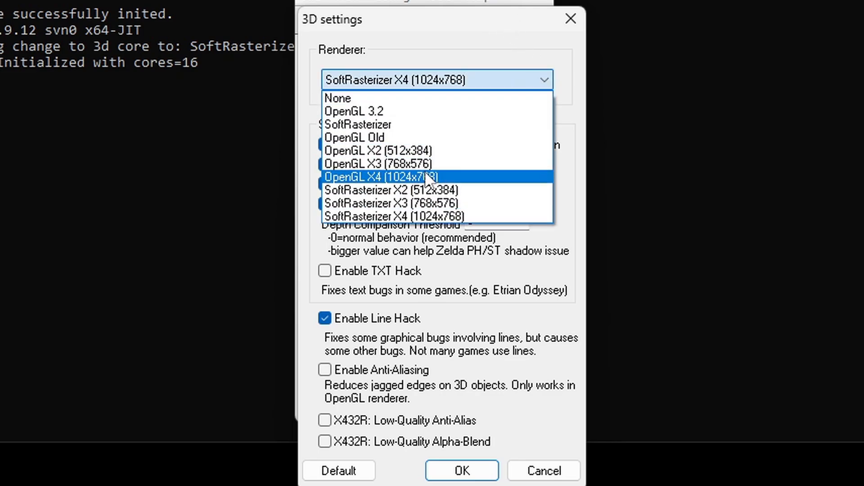
pyautogui.click(386, 176)
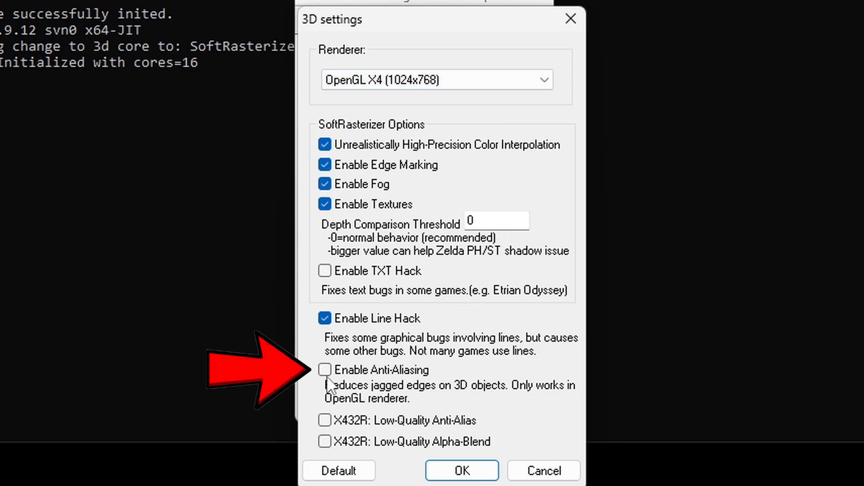
pyautogui.click(325, 370)
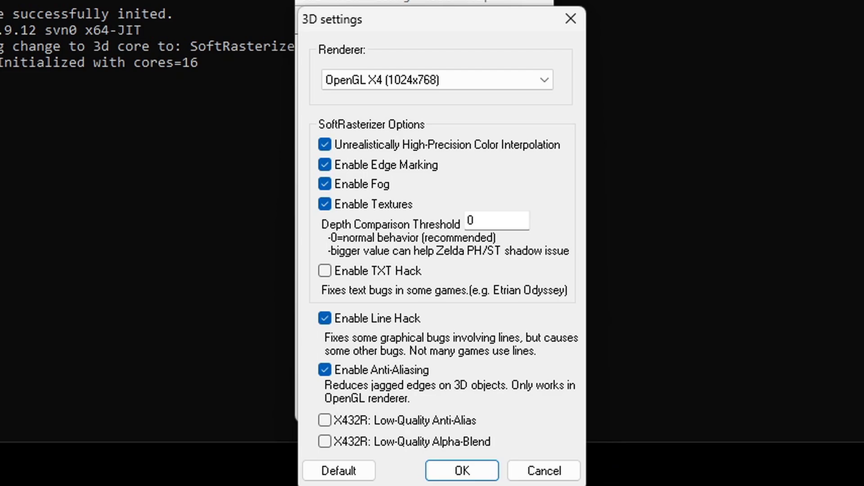
# Confirm the OpenGL X4 renderer settings and reopen Config to check Frame Skip.
pyautogui.click(461, 470)
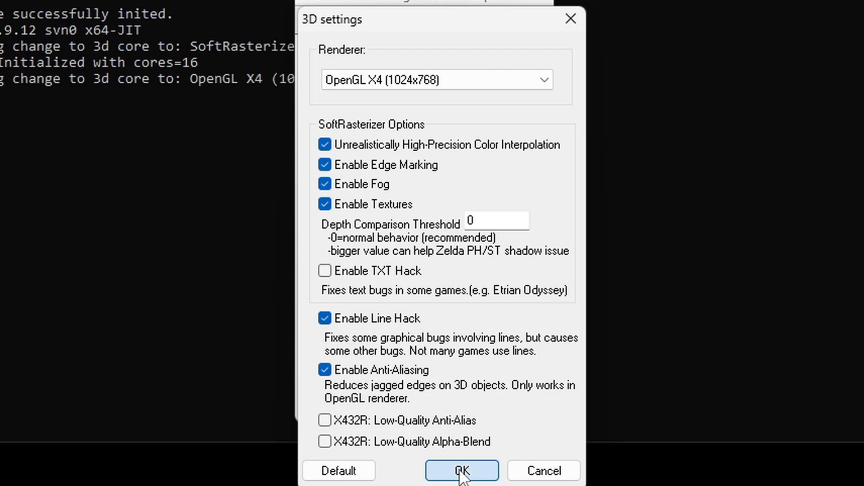
pyautogui.click(462, 470)
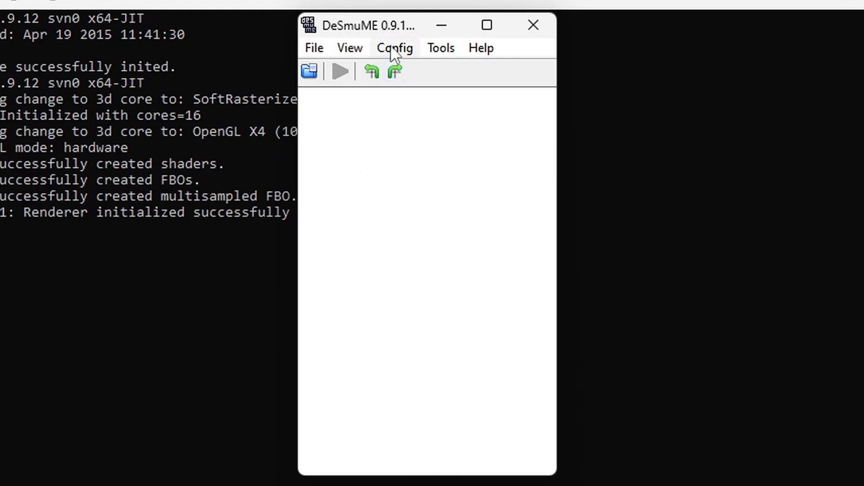
pyautogui.click(394, 47)
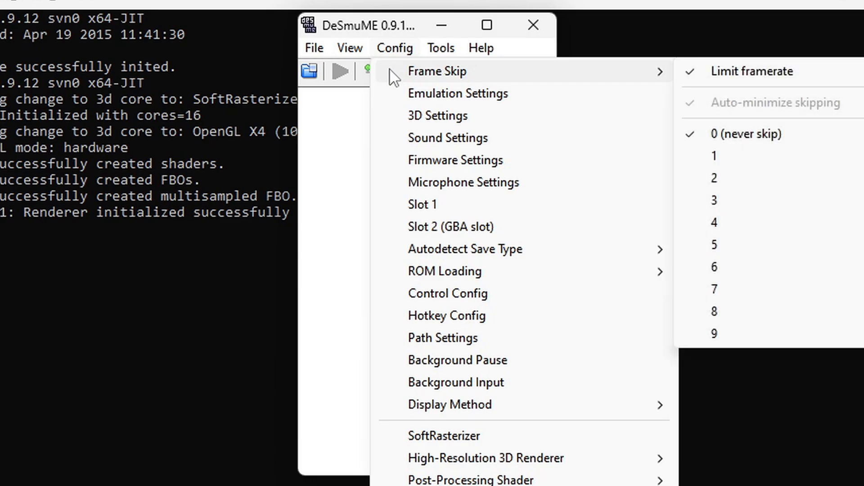
pyautogui.moveTo(776, 338)
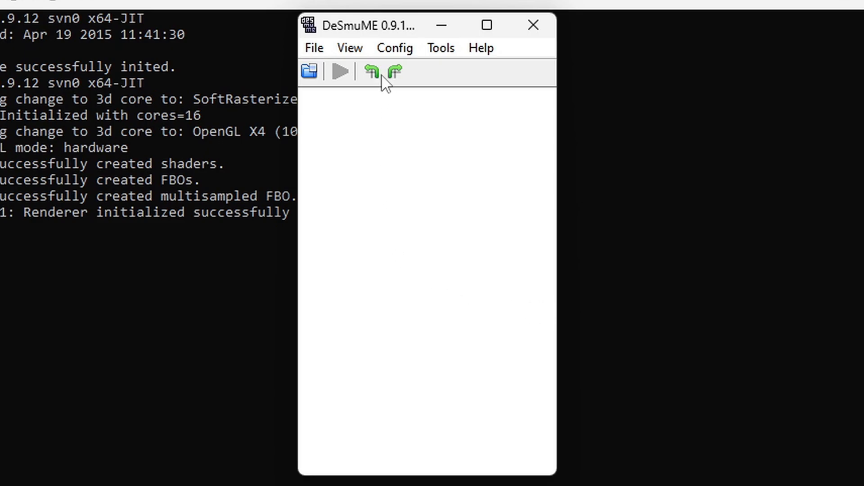
# From the Config menu, open Hotkey Config.
pyautogui.click(395, 47)
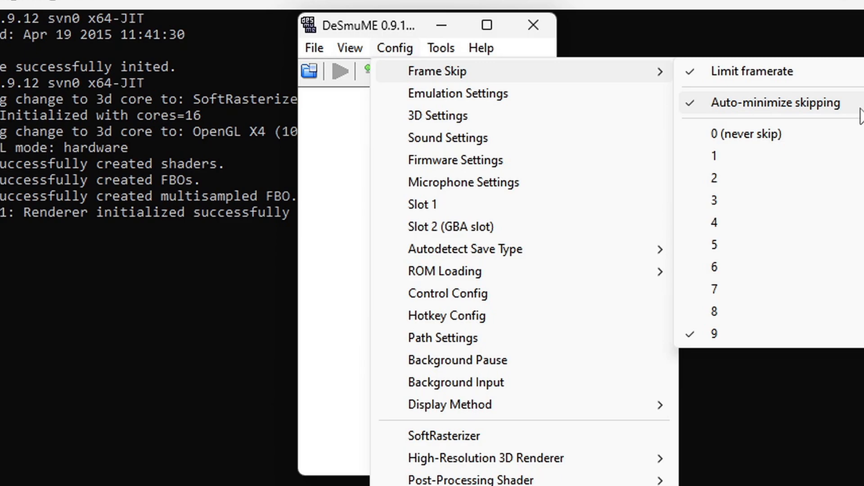
pyautogui.moveTo(520, 273)
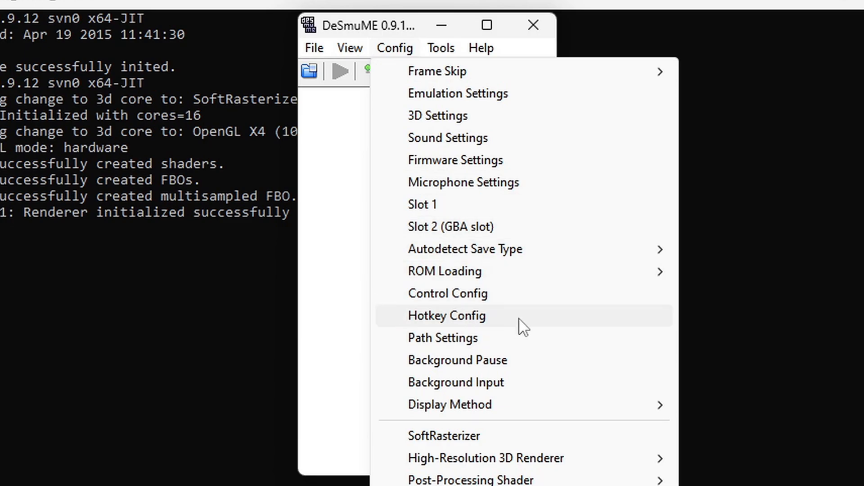
pyautogui.click(447, 315)
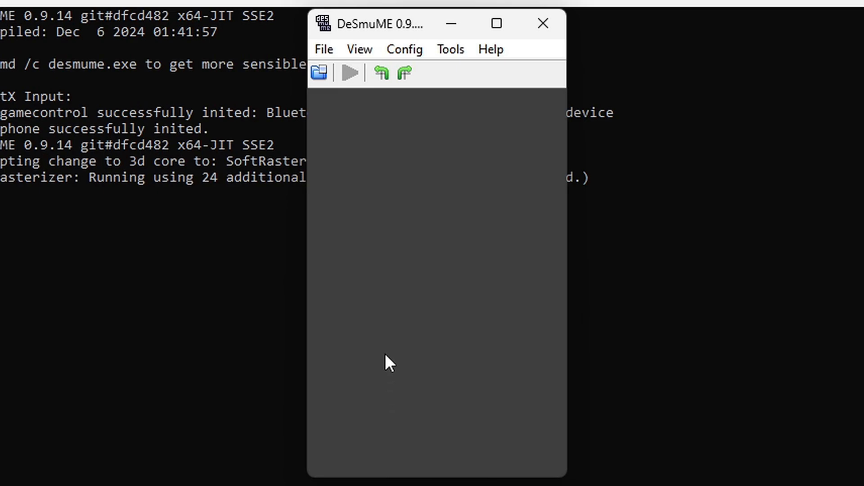
# Map the gamepad's directional pad to the DS direction buttons in Control Config, Up as POV Up.
pyautogui.click(404, 48)
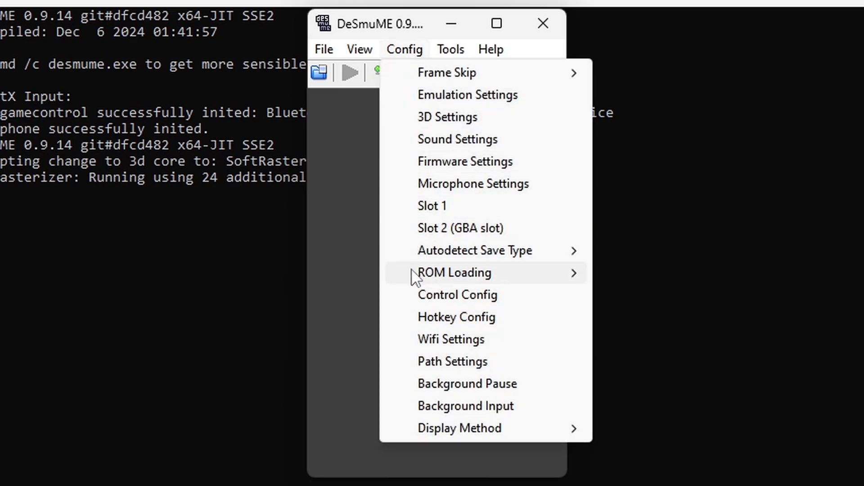
pyautogui.click(457, 295)
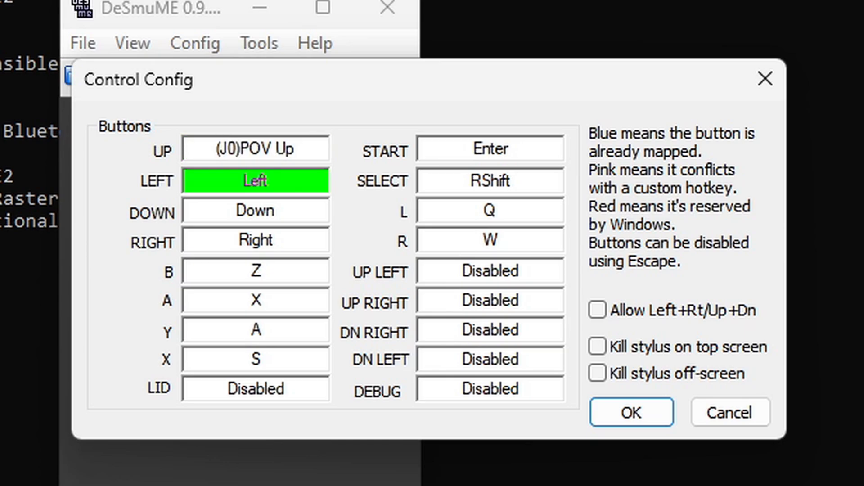
pyautogui.click(255, 240)
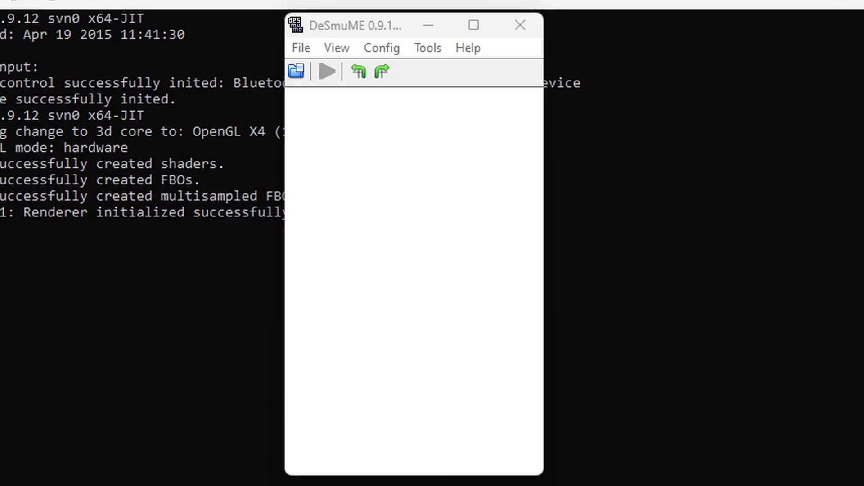
pyautogui.moveTo(353, 84)
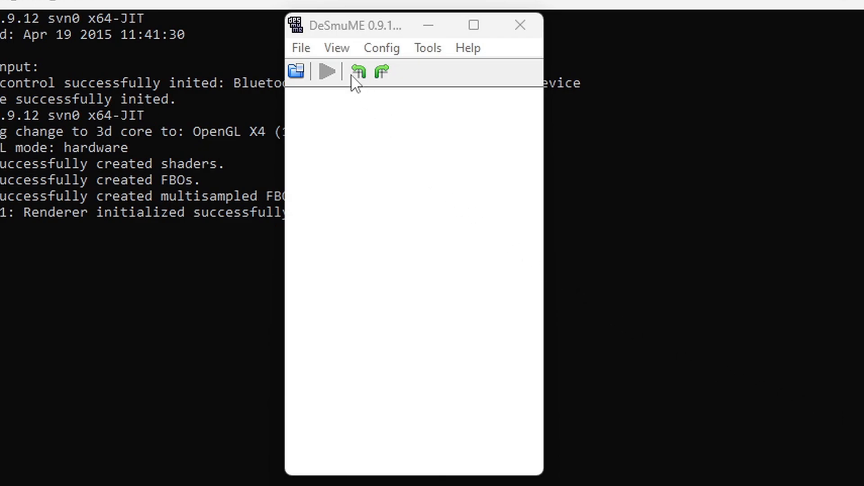
# Bring up the View menu's Window Size options to enlarge the emulator window.
pyautogui.click(336, 48)
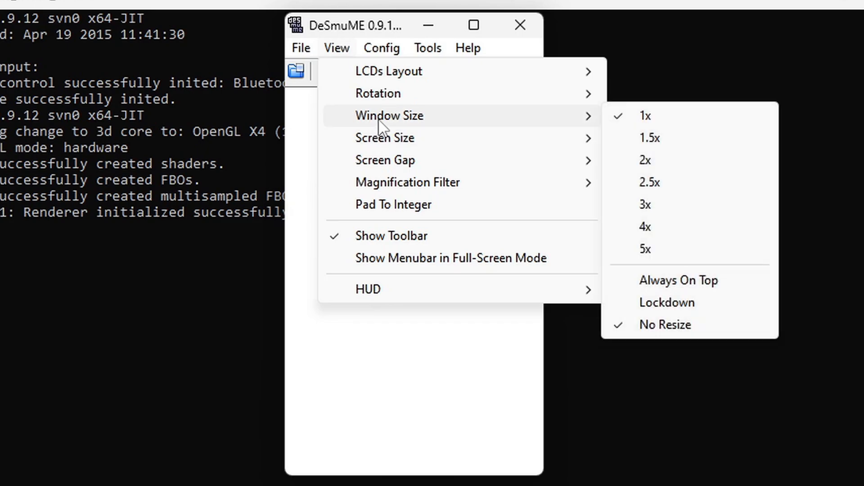
pyautogui.moveTo(645, 205)
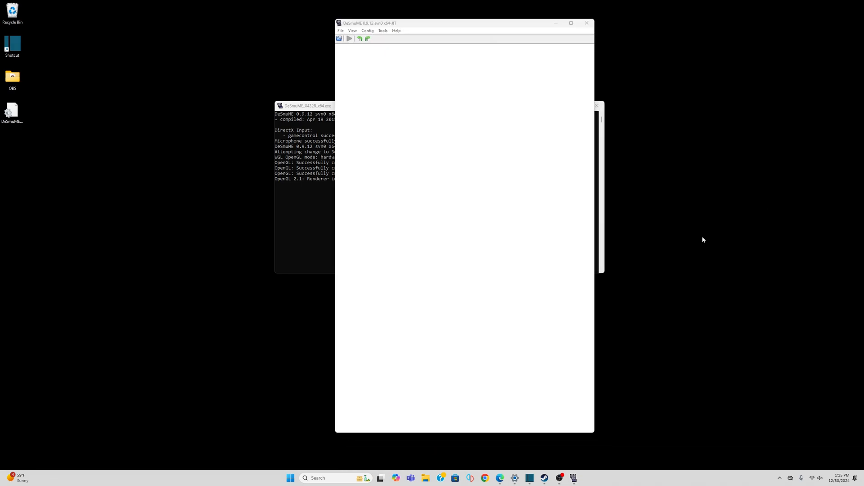
pyautogui.moveTo(384, 151)
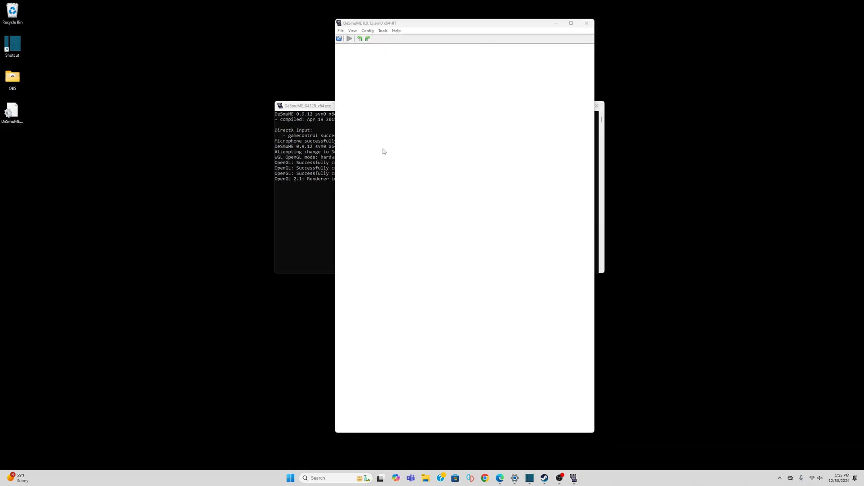
# Load Rayman DS (USA) (En,Fr,Es).nds from Desktop > NDS Games via Open ROM.
pyautogui.click(341, 30)
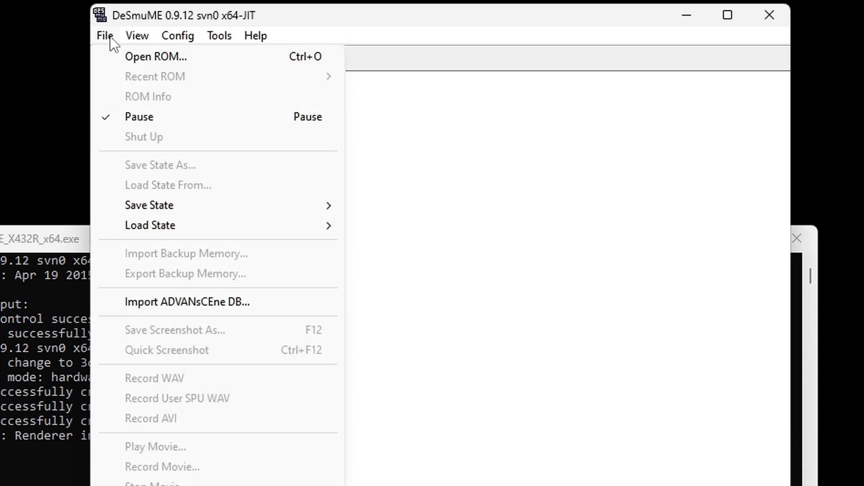
pyautogui.click(156, 56)
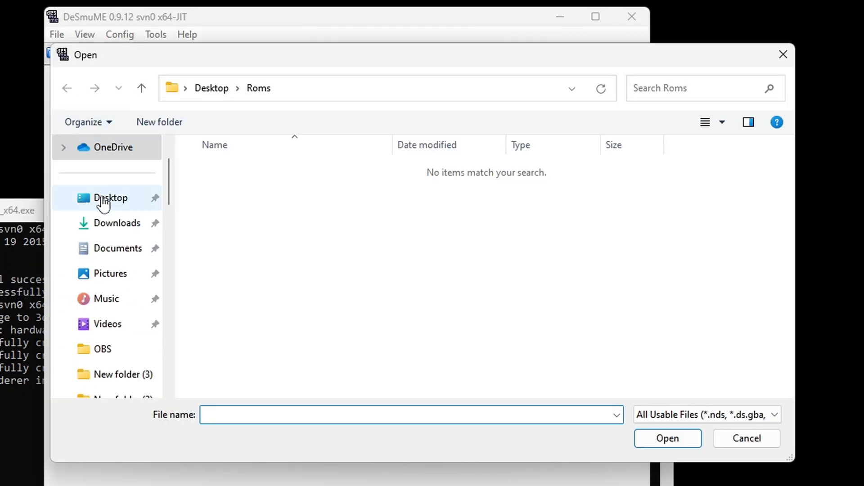
pyautogui.click(110, 197)
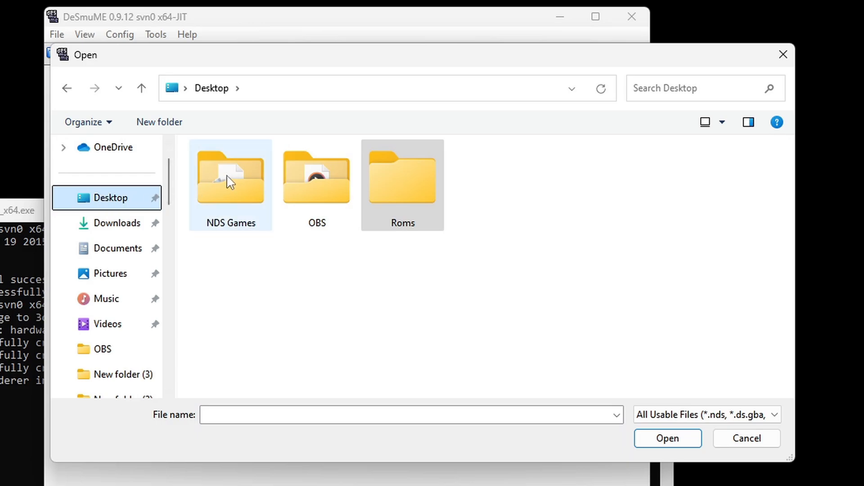
pyautogui.doubleClick(229, 176)
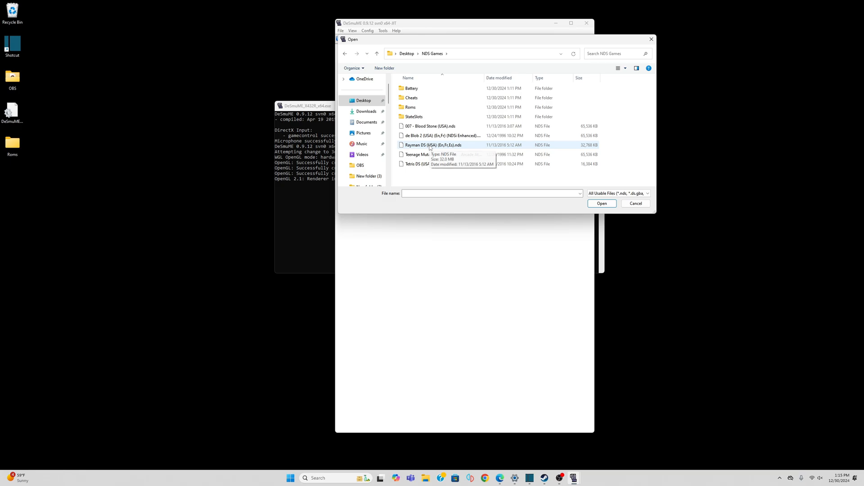
pyautogui.click(601, 203)
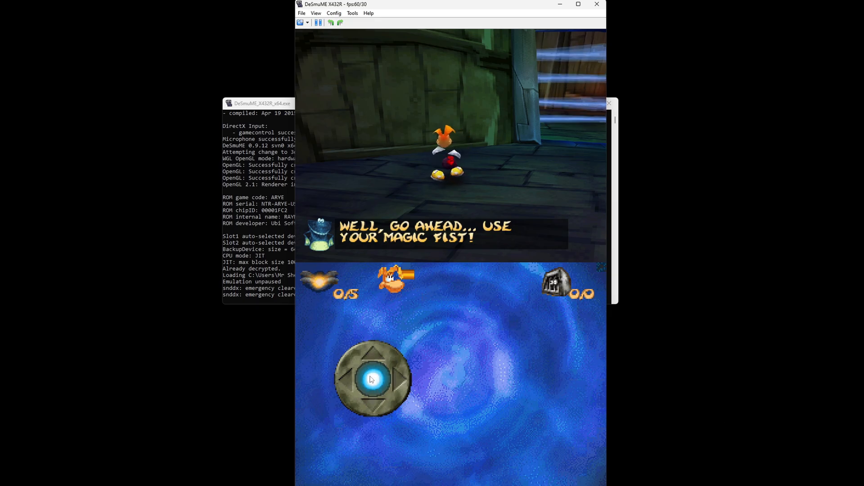
# Adjust the emulator window while Rayman DS boots in the default vertical layout.
pyautogui.moveTo(372, 379); pyautogui.dragTo(408, 364)
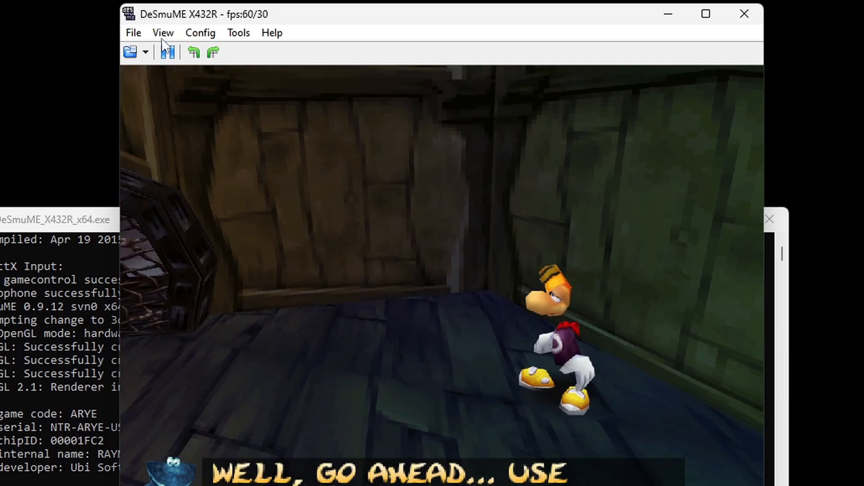
# Set LCDs Layout to Horizontal, briefly trying One LCD before returning to Horizontal.
pyautogui.click(162, 33)
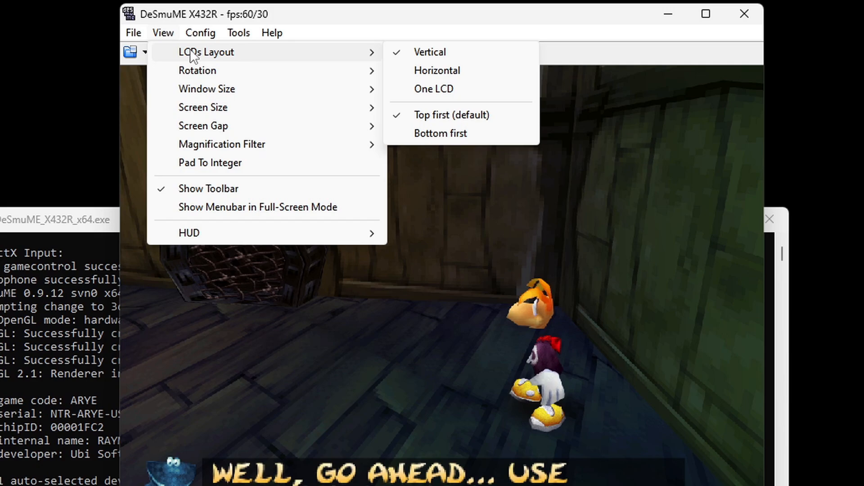
pyautogui.moveTo(437, 71)
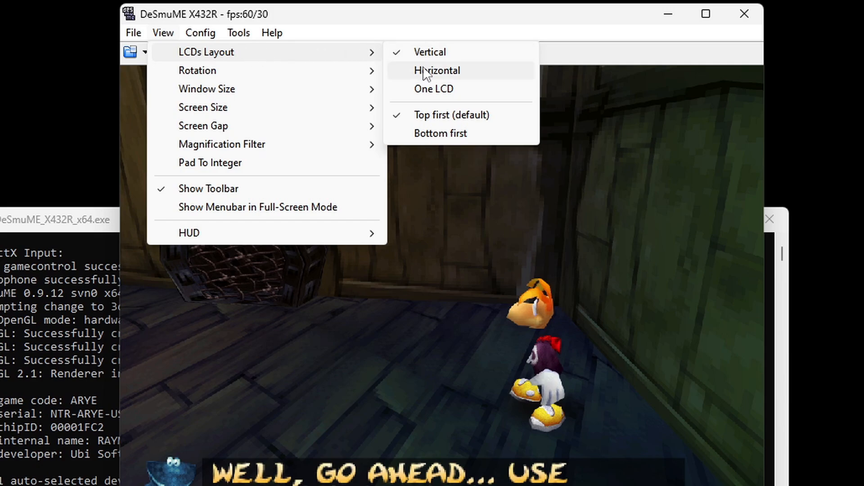
pyautogui.click(436, 70)
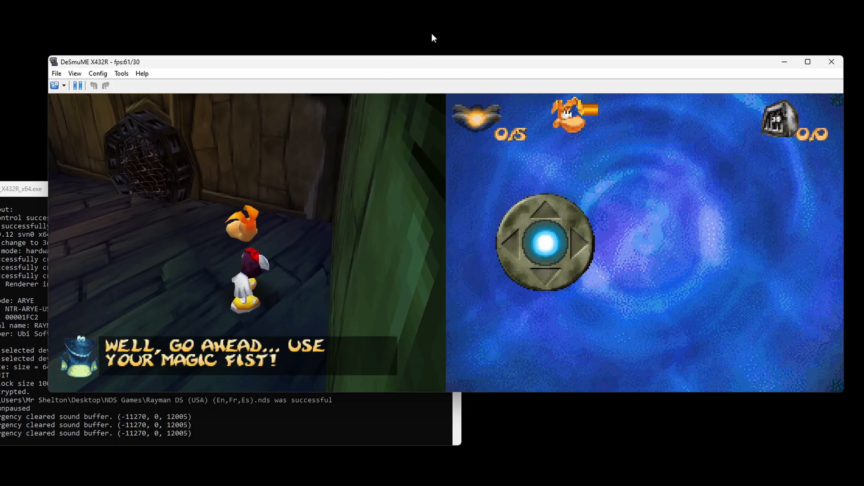
pyautogui.click(74, 73)
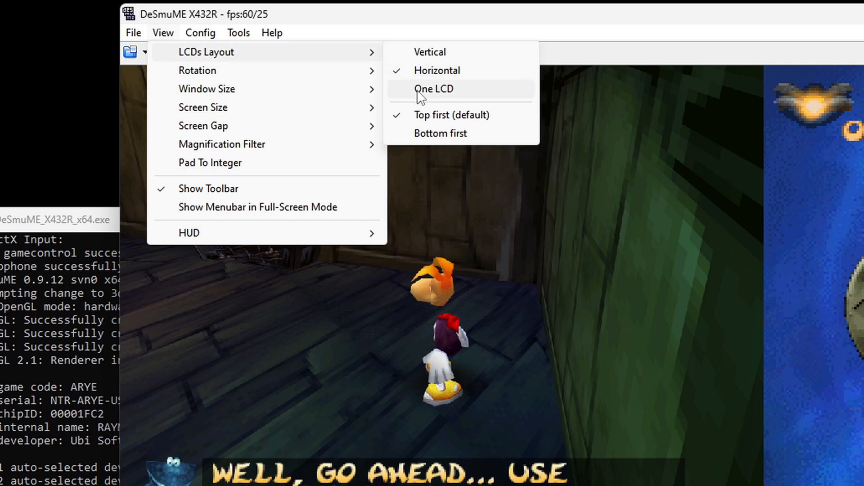
pyautogui.click(433, 89)
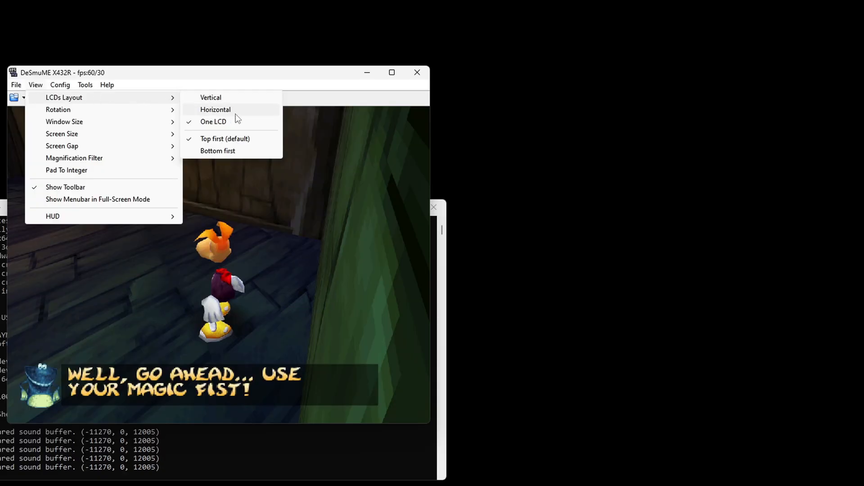
pyautogui.click(213, 121)
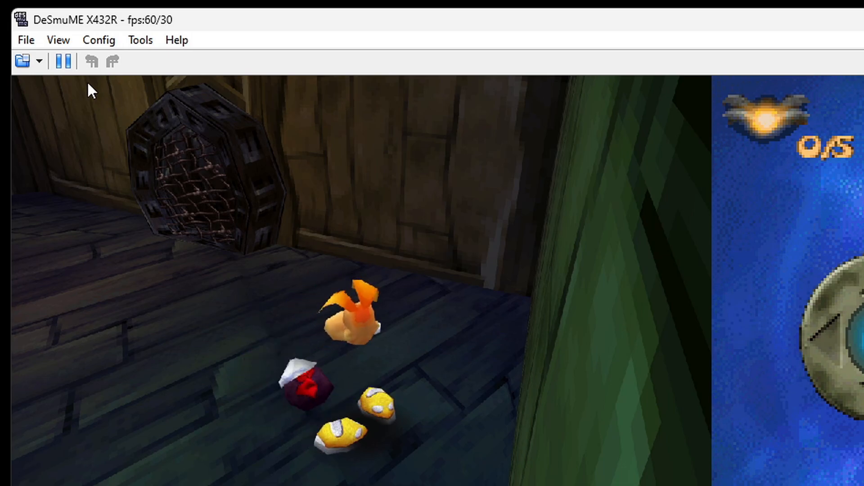
# Set Screen Size to 100% : 50% so the touch screen is half the main screen.
pyautogui.click(58, 40)
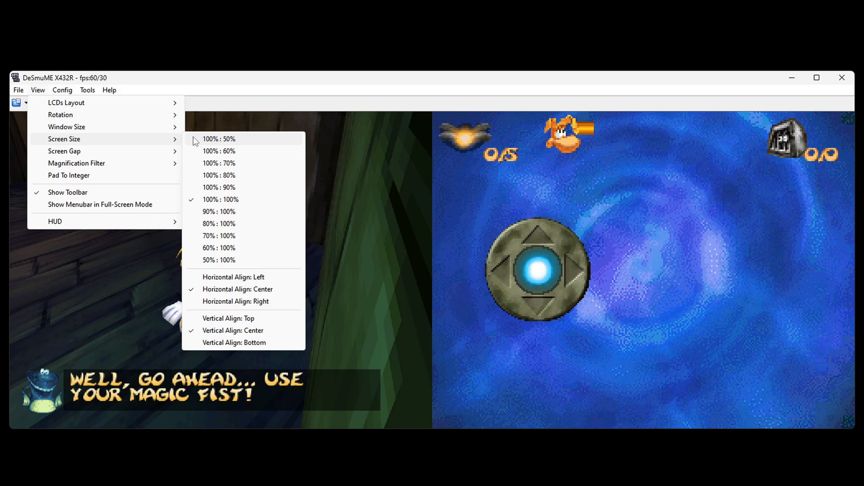
pyautogui.click(219, 260)
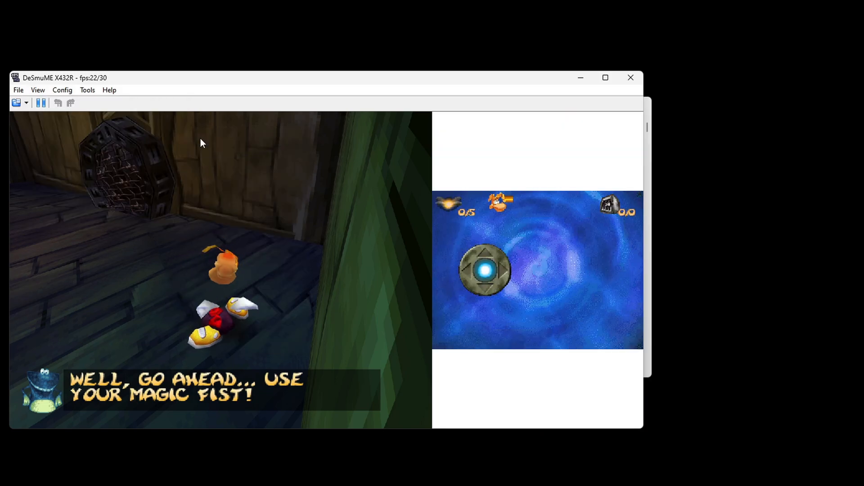